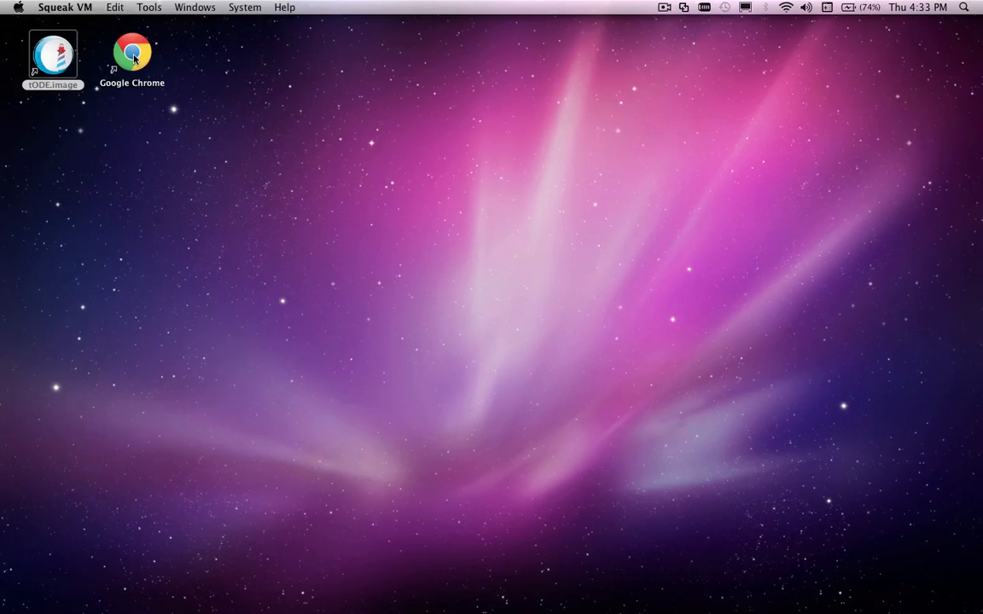
- Launch Chrome, go to localhost:8080/tools/tODE and log in to tODE
double_click(133, 51)
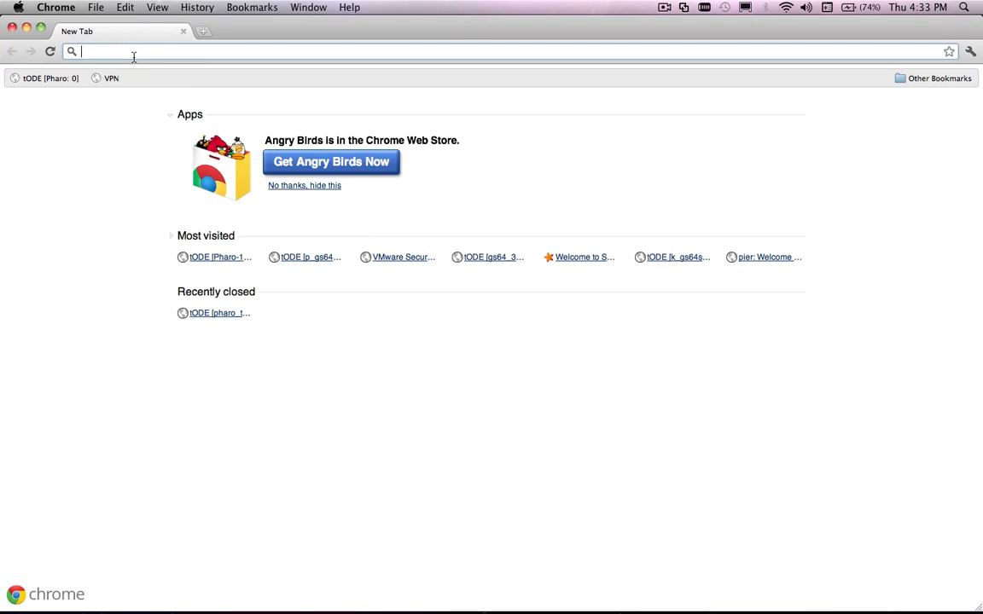
text(localhost:8080/tools/tODE)
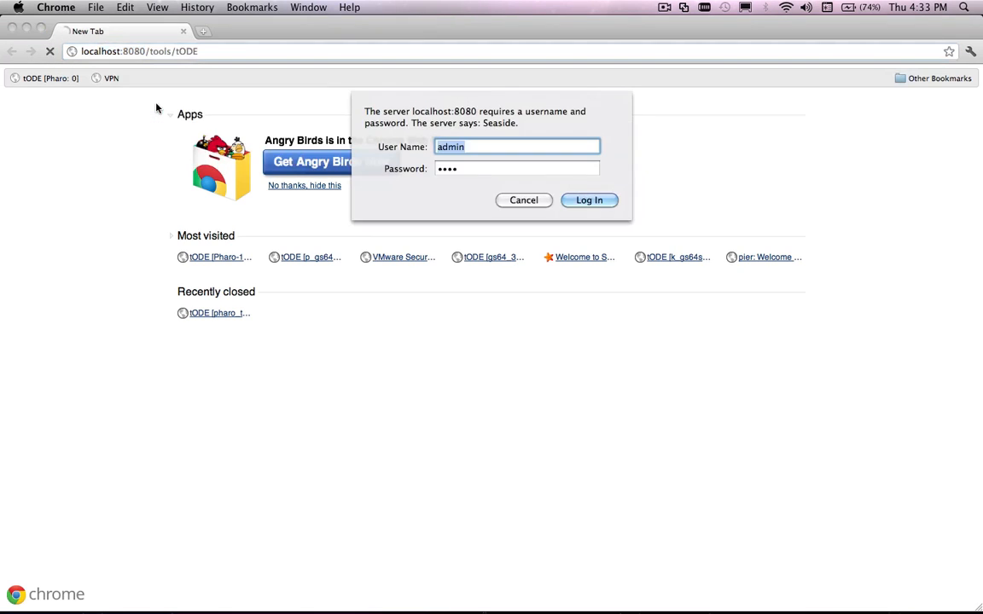
click(589, 200)
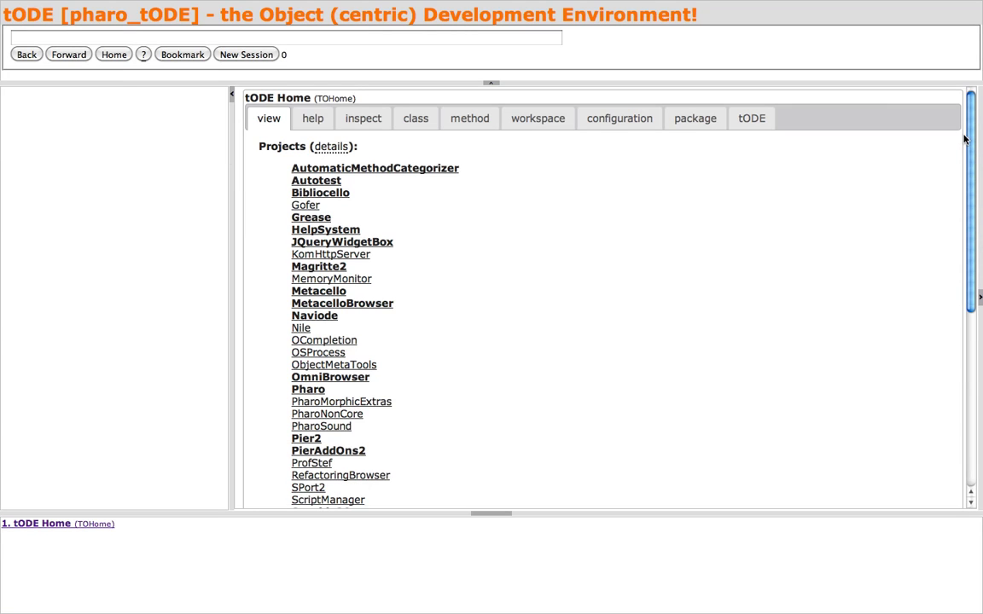
mouse_move(529, 264)
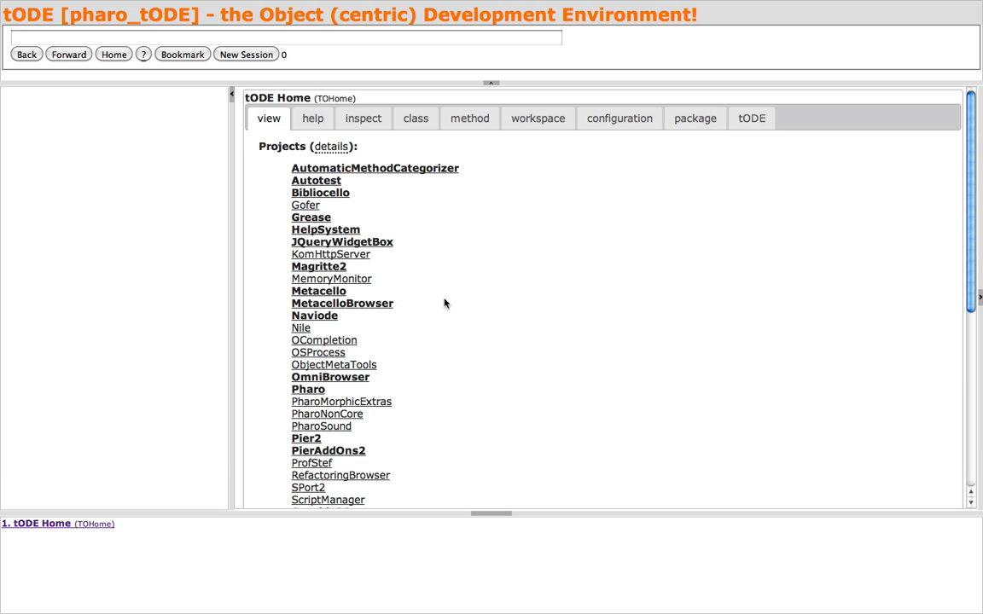
- Scroll the tODE Home project list down to the Seaside30 project
scroll(down, 3)
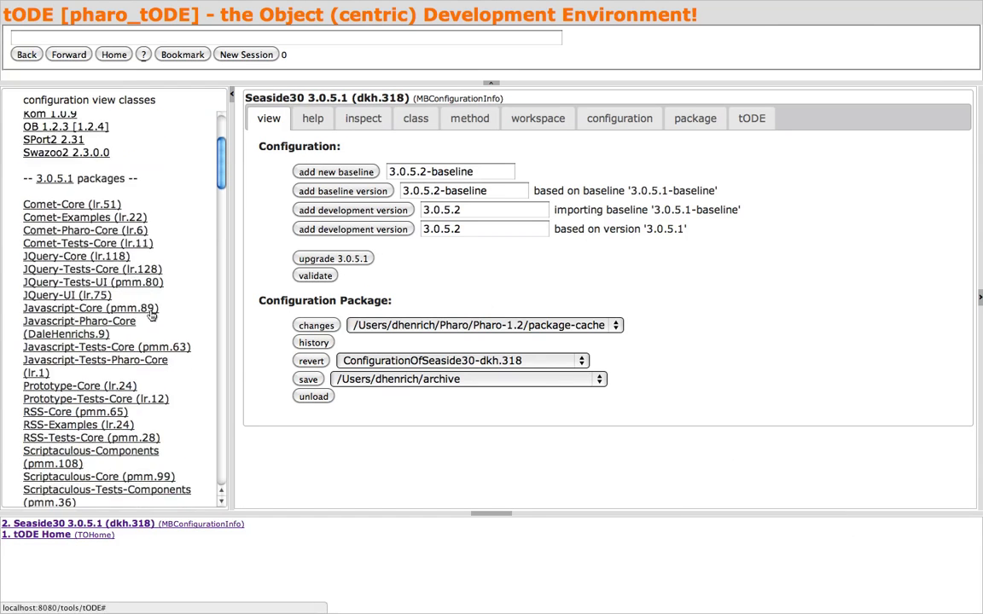
scroll(down, 3)
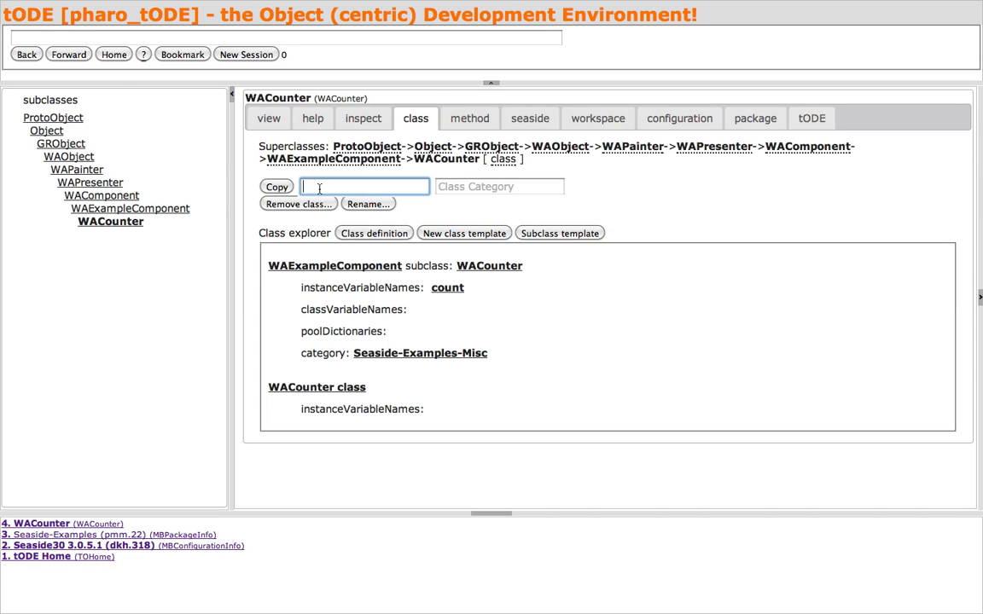
- Copy WACounter as a new class named MyCounter
text(MyCounter)
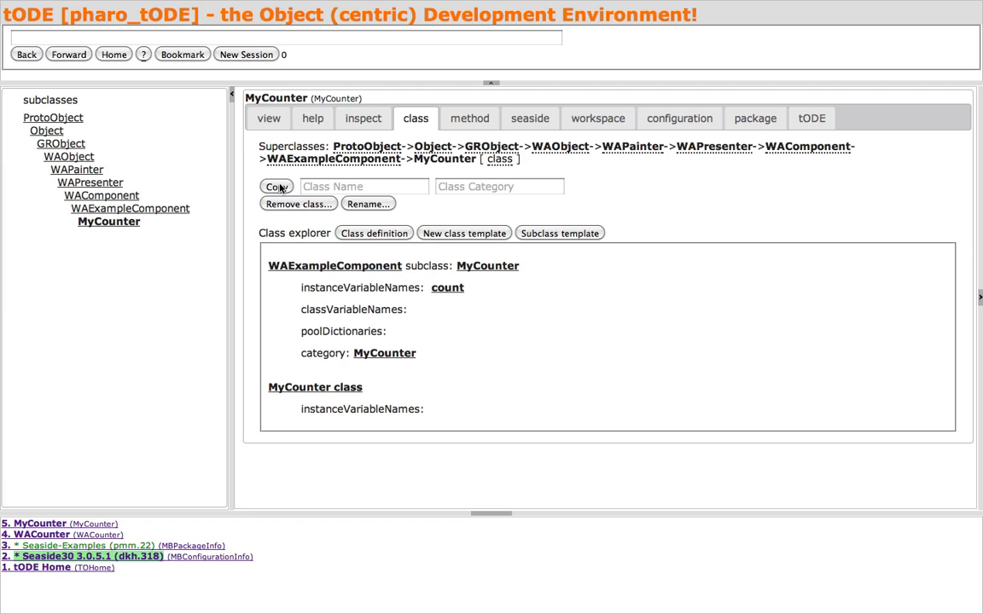
mouse_move(536, 311)
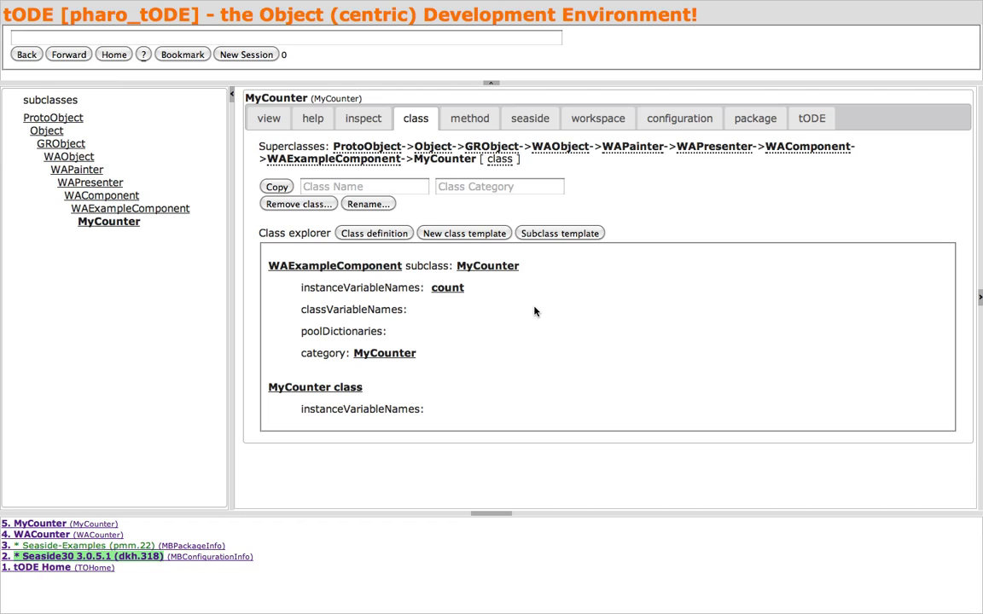
- Evaluate a MyCounter expression and inspect the new instance with count 0
text(M)
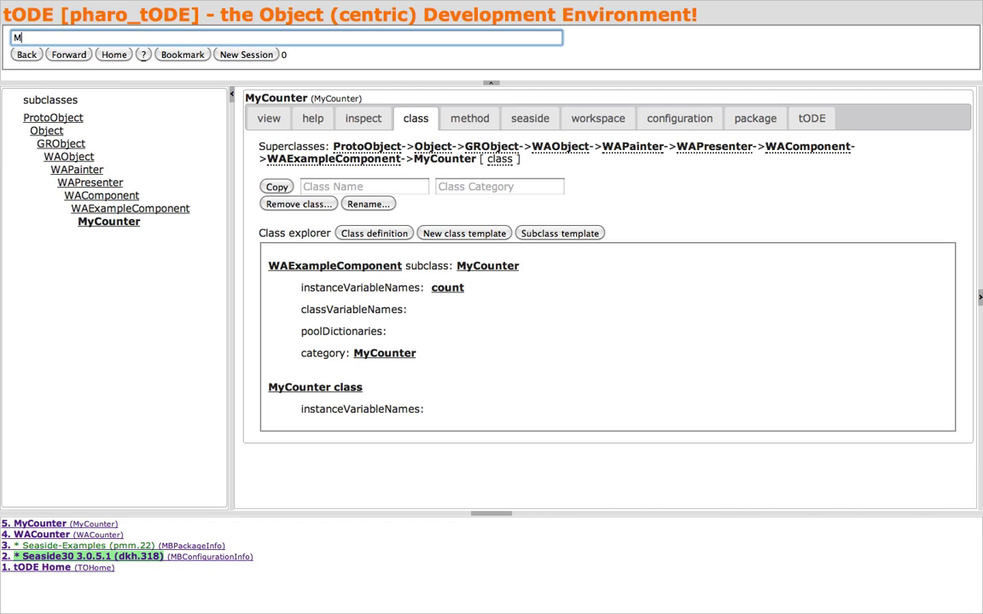
click(362, 118)
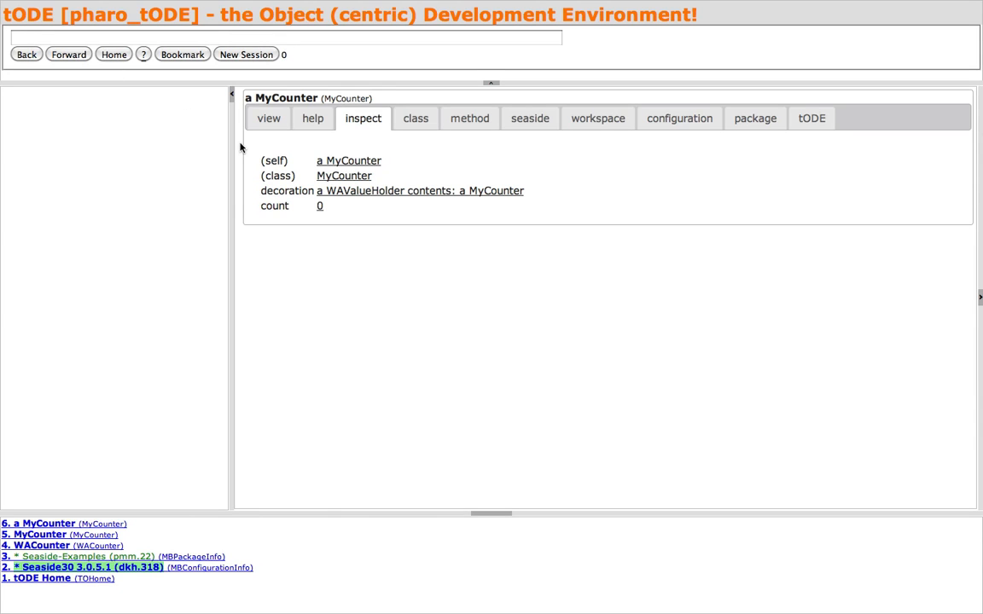
mouse_move(343, 185)
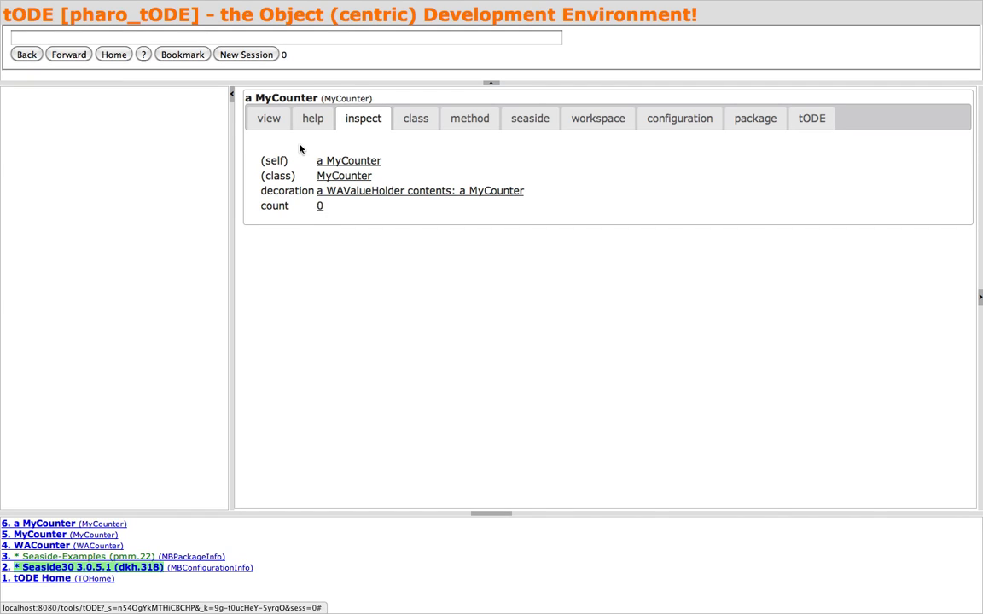
mouse_move(270, 118)
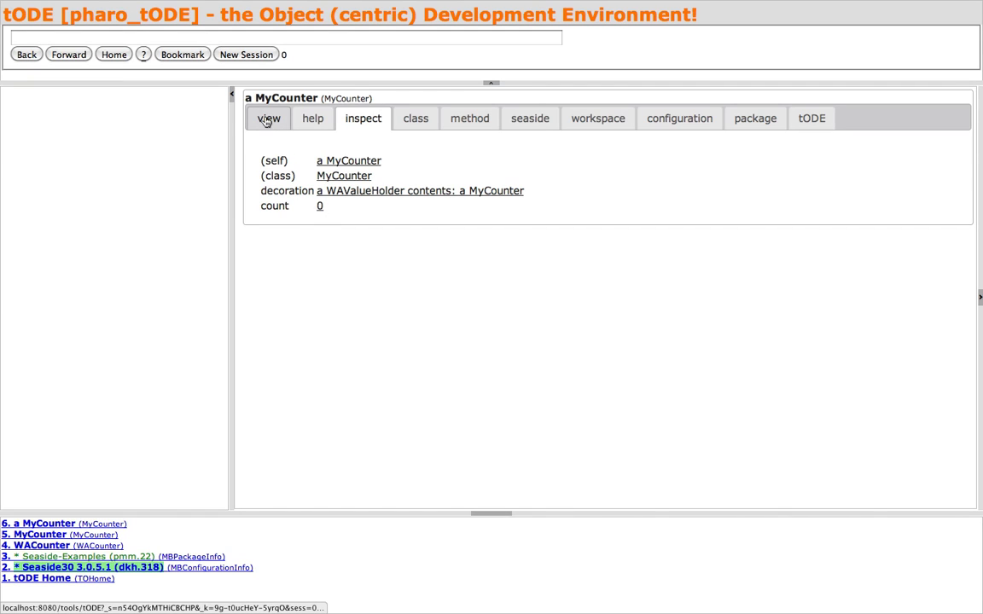
- Show the MyCounter instance's view overview as a simple Seaside application
click(270, 118)
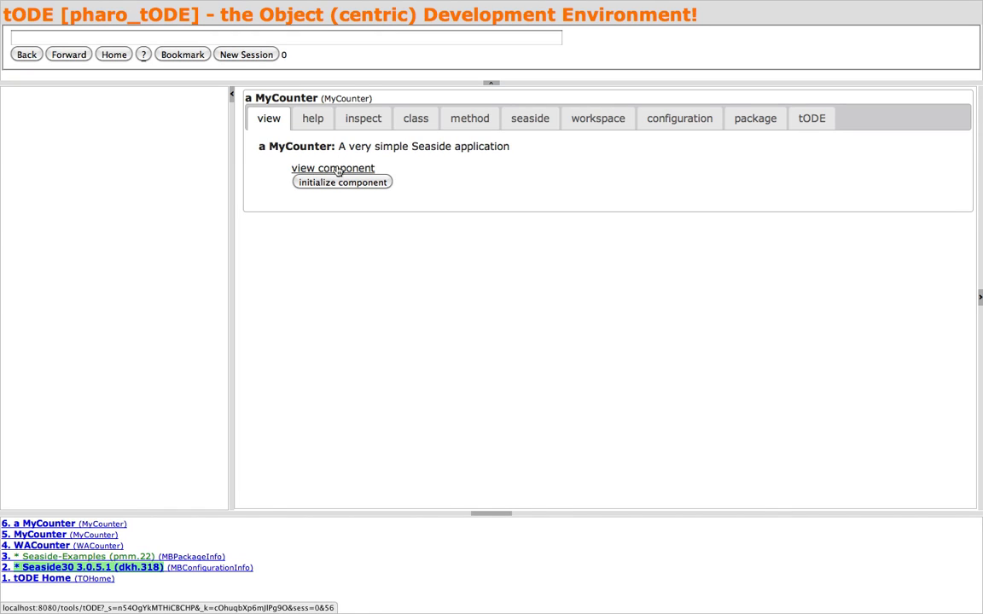
mouse_move(294, 311)
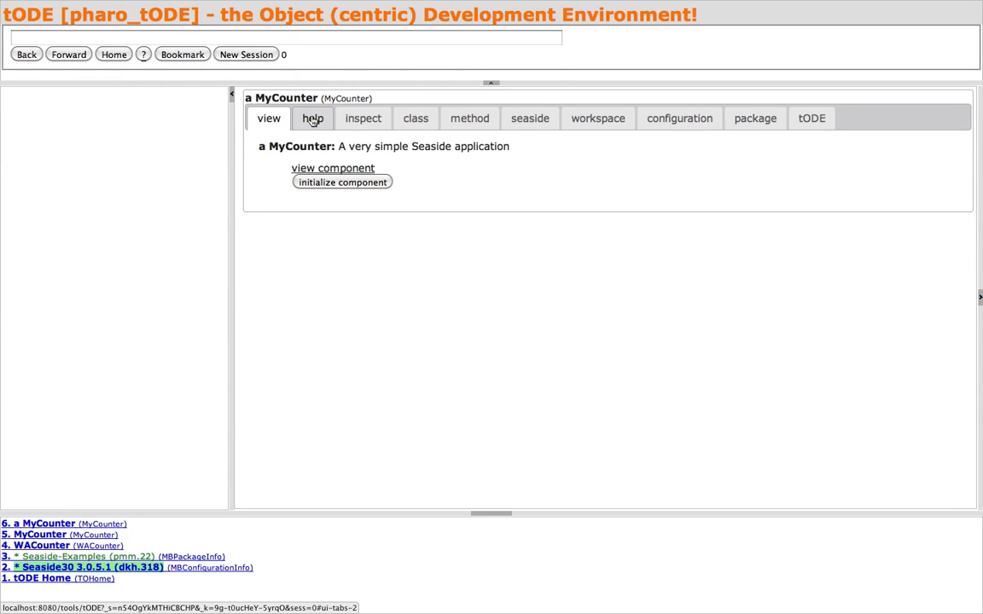
- Read the Seaside book's Writing Good Seaside Code and Program Checker help, then return to tODE
click(312, 118)
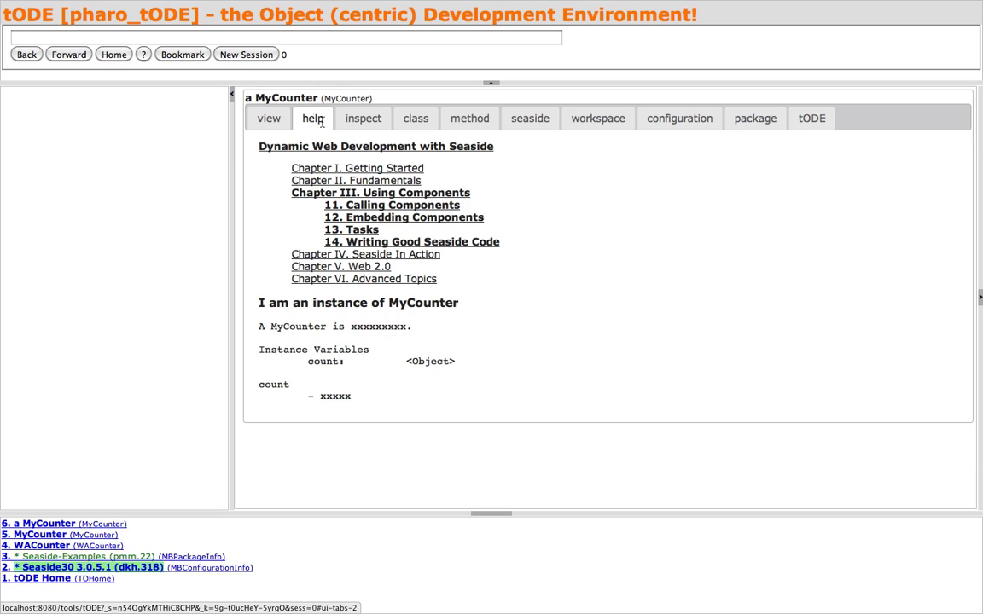
mouse_move(369, 242)
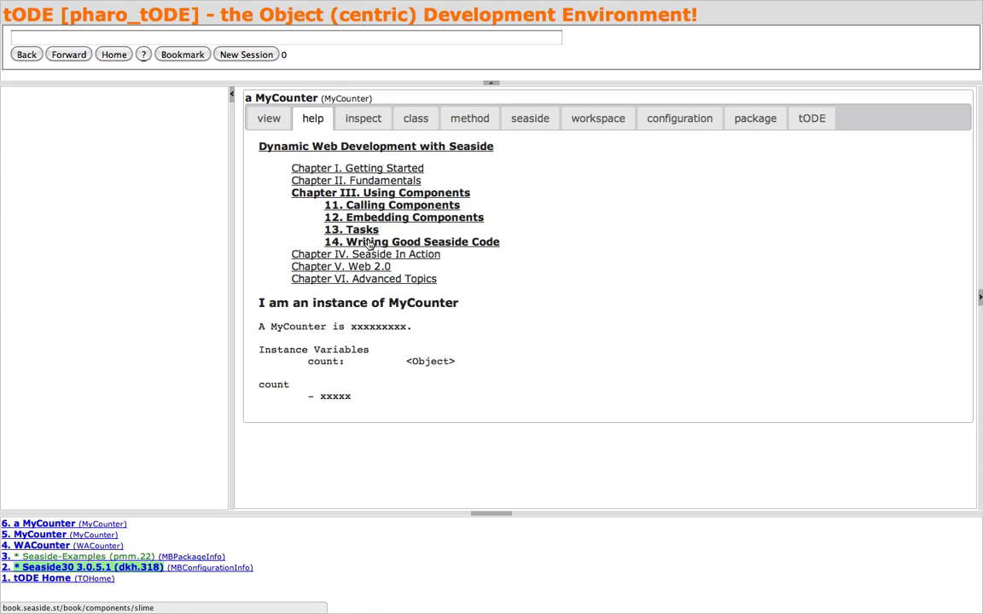
click(413, 243)
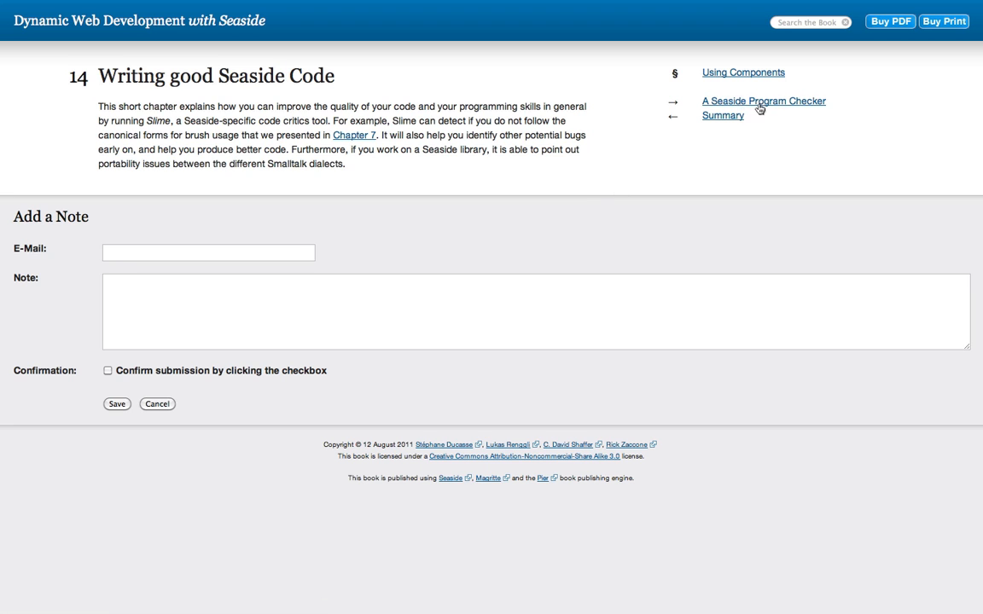
click(764, 101)
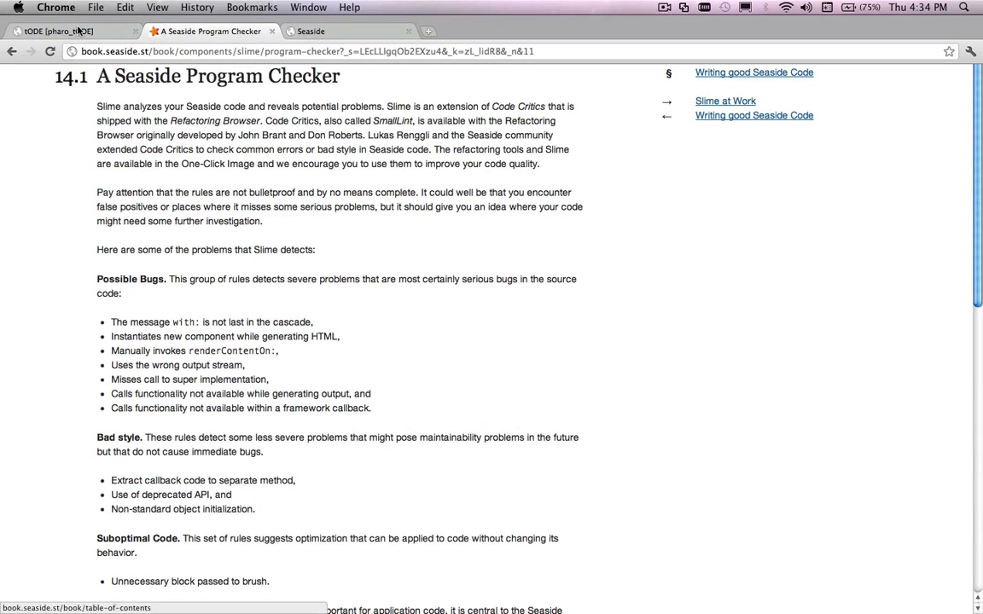
click(54, 31)
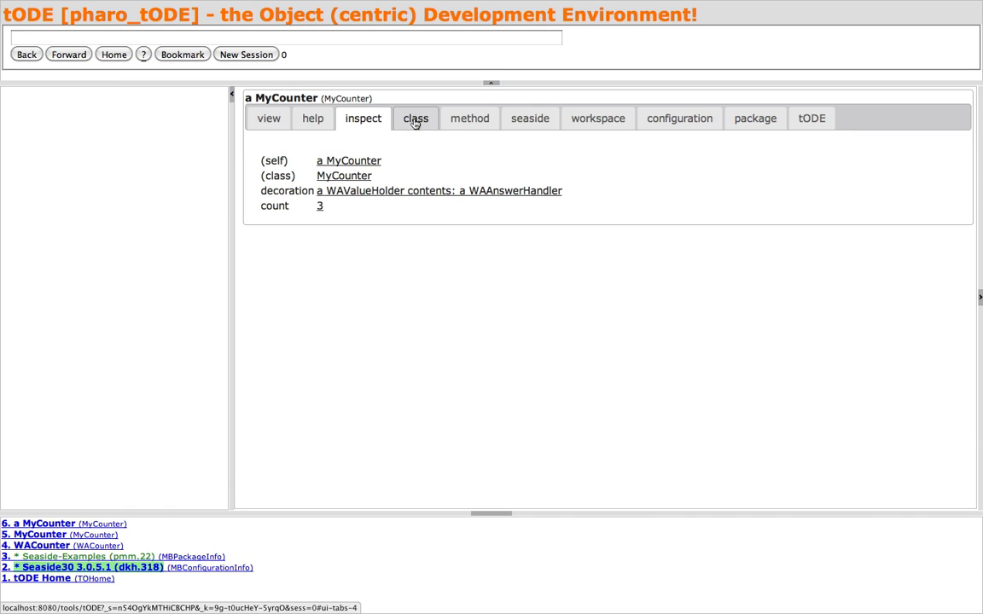
- List the references to MyCounter's count variable and show the decrease method
click(417, 117)
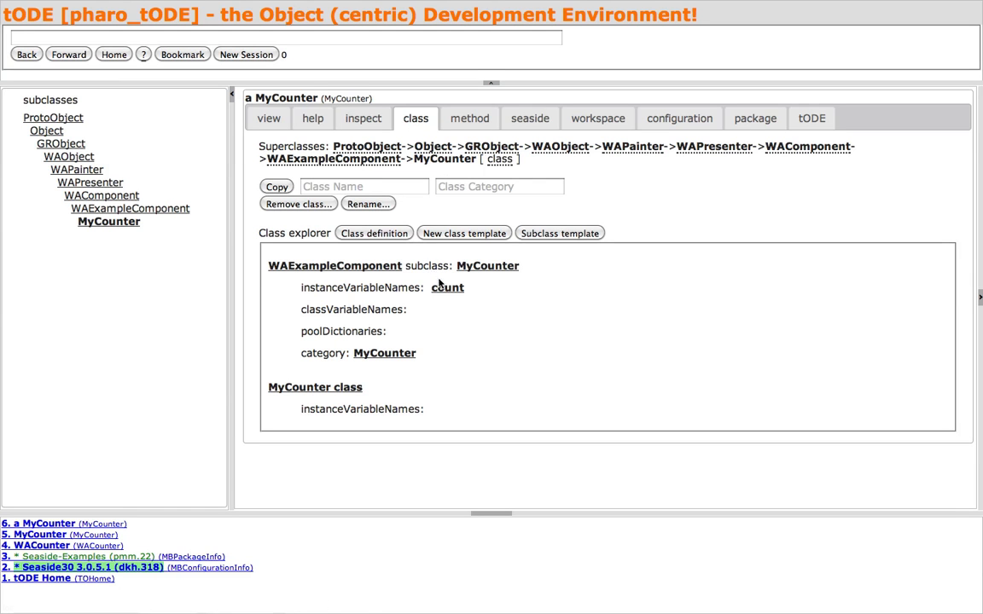
click(447, 287)
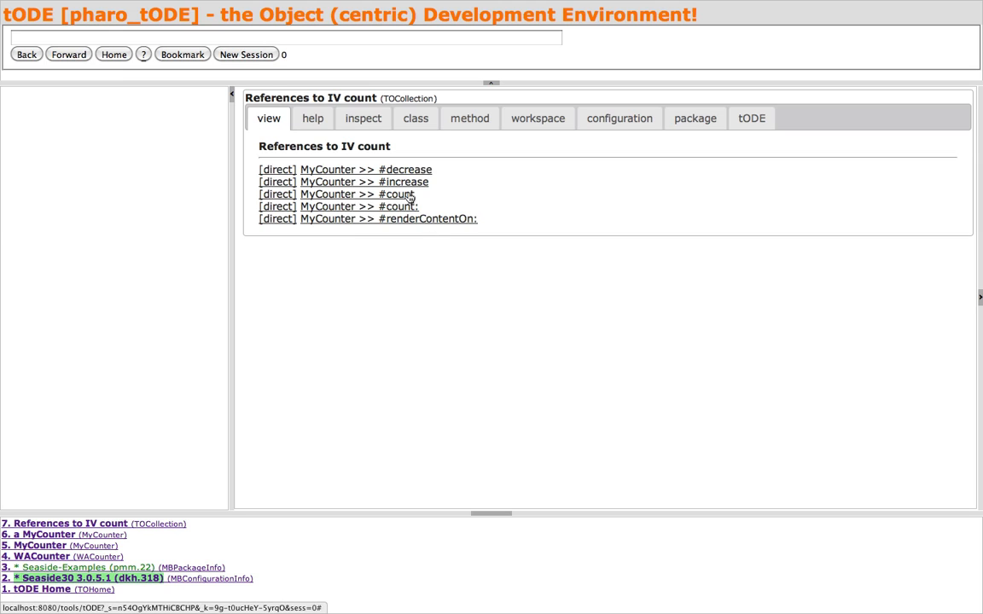
mouse_move(410, 198)
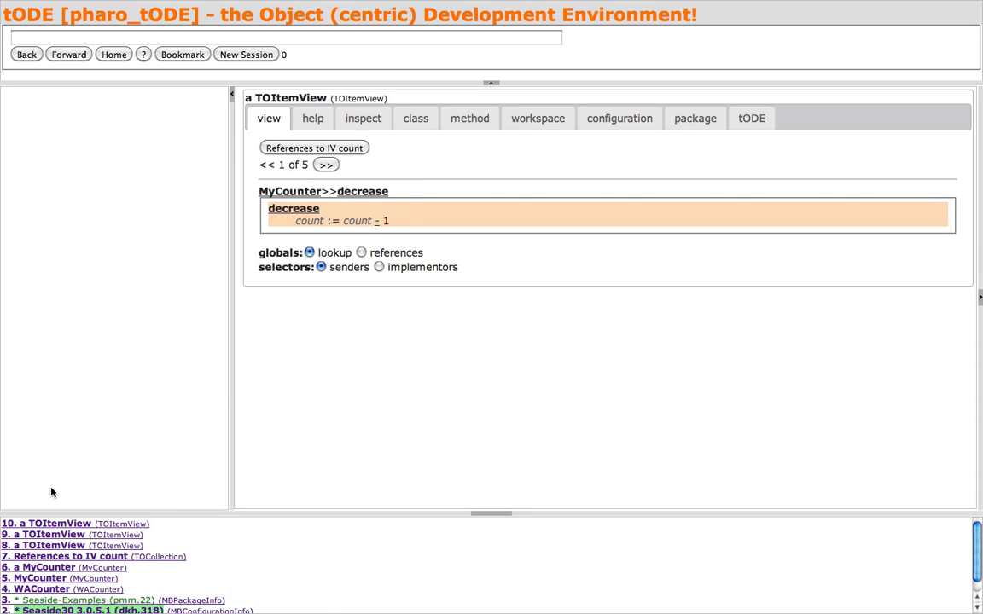
click(43, 566)
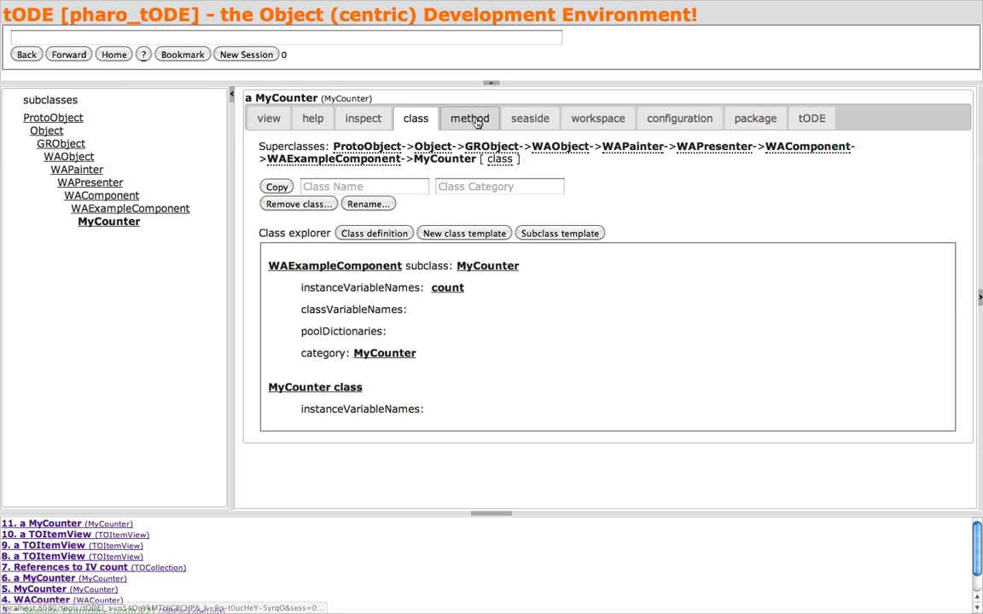
- Show MyCounter's renderContentOn: method in the cross-referenced explorer view
click(468, 118)
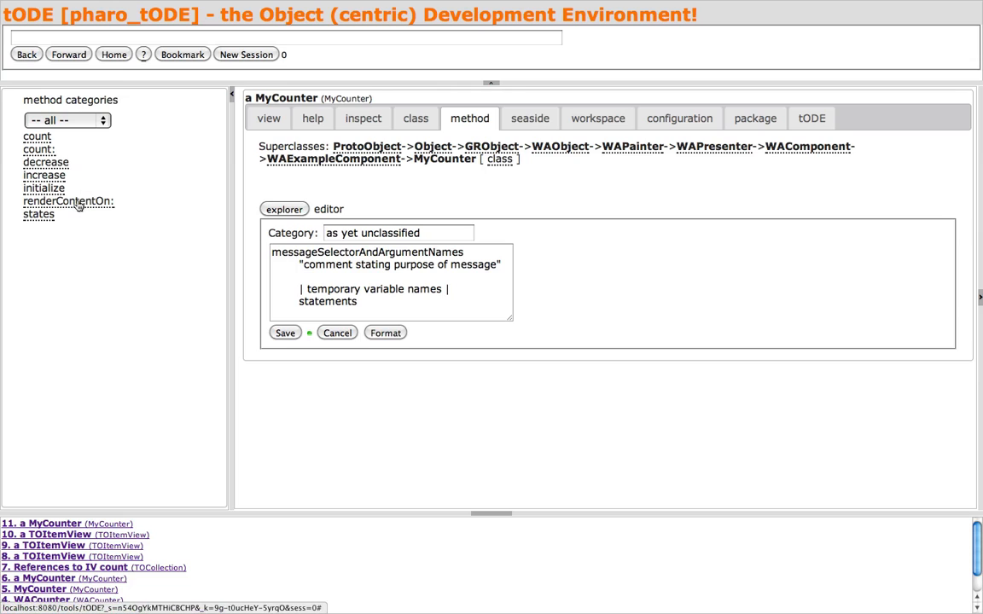
click(69, 202)
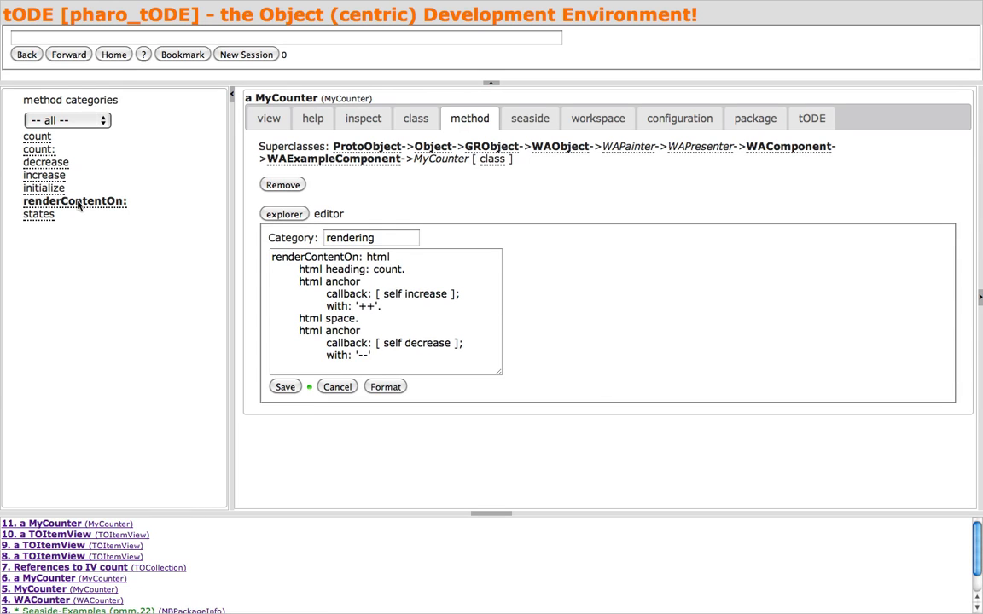
click(283, 215)
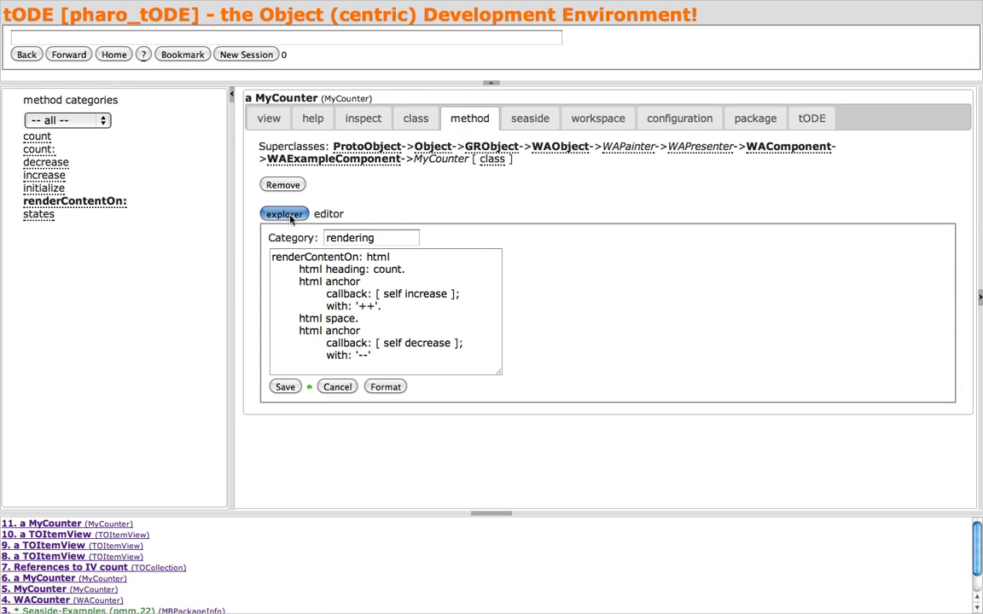
click(283, 213)
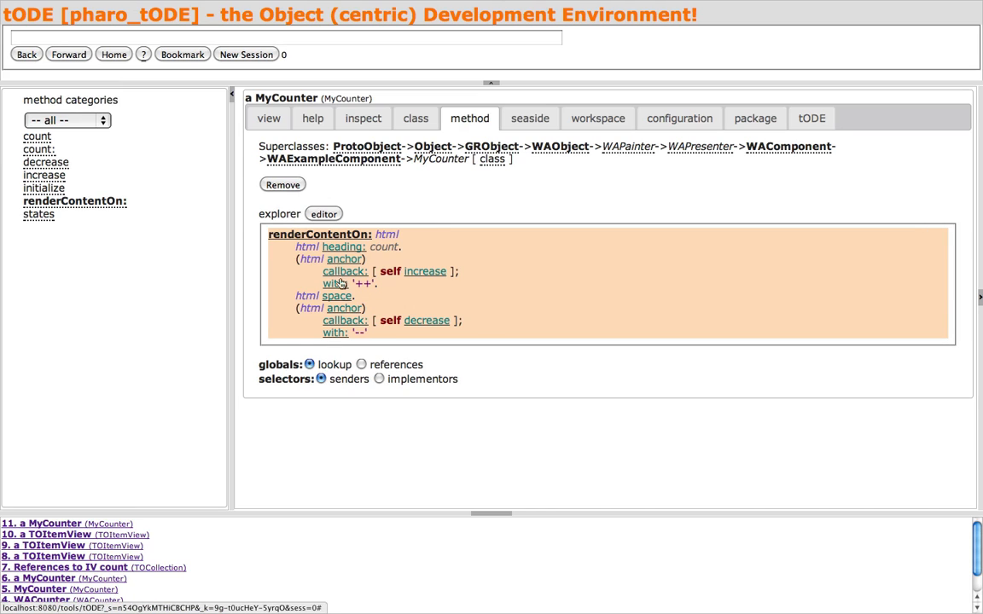
- Set selector lookups to implementors and browse the implementors of anchor and WAAnchorTag
click(379, 379)
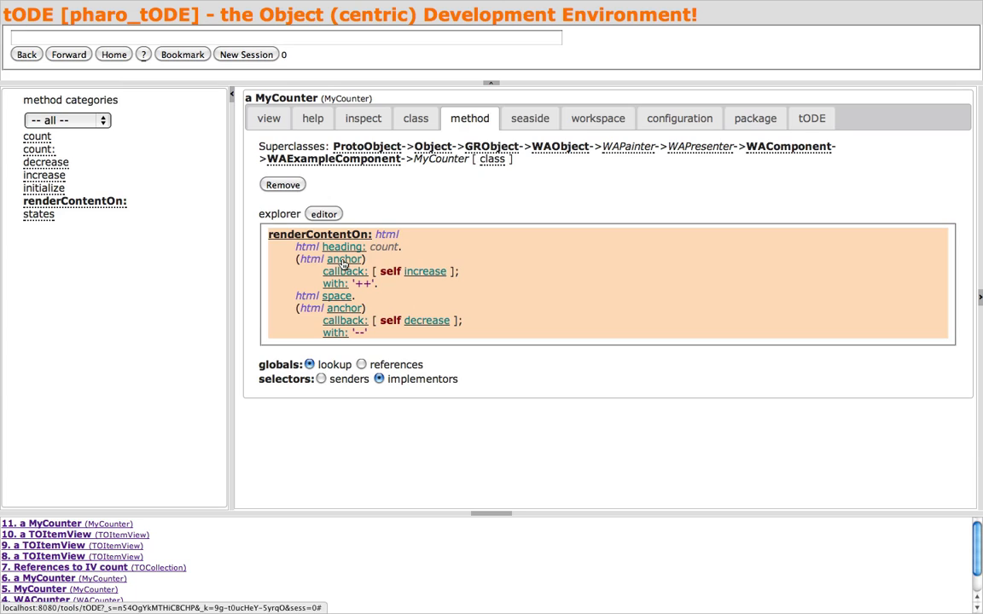
click(345, 259)
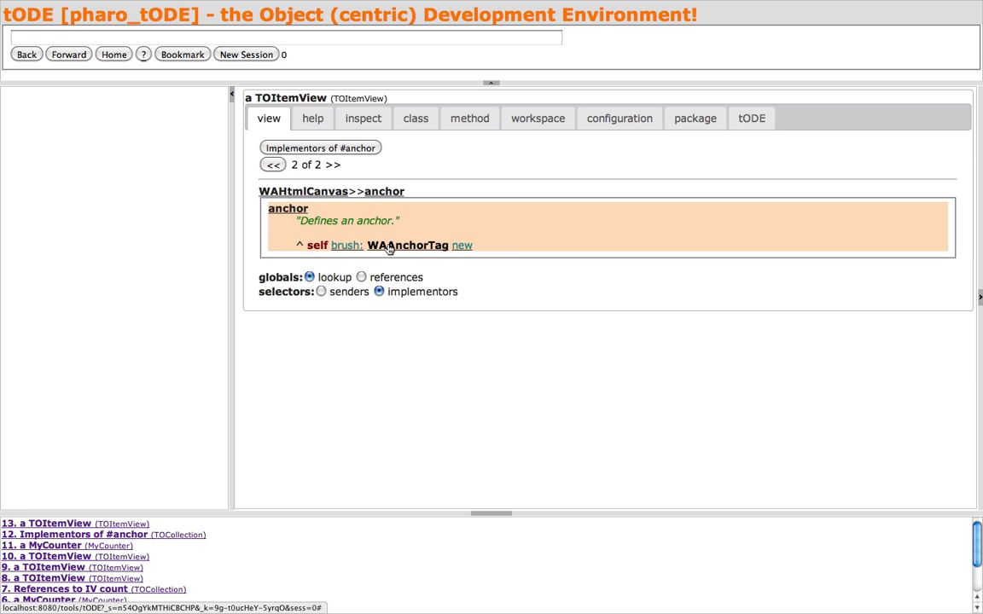
click(406, 246)
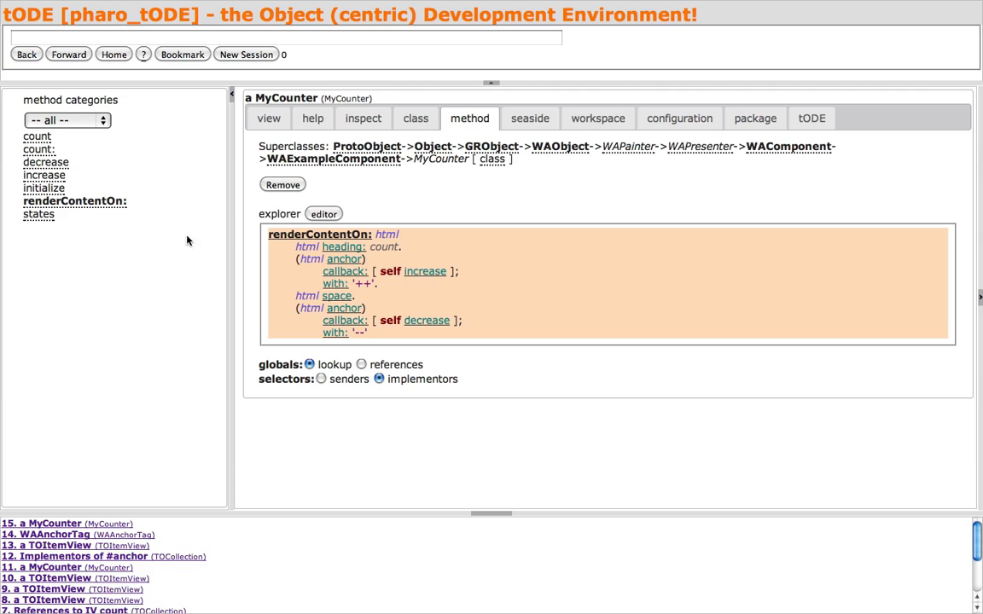
- Run the live counter in the seaside tab, increment it to 5 and confirm count 5 by inspection
click(323, 215)
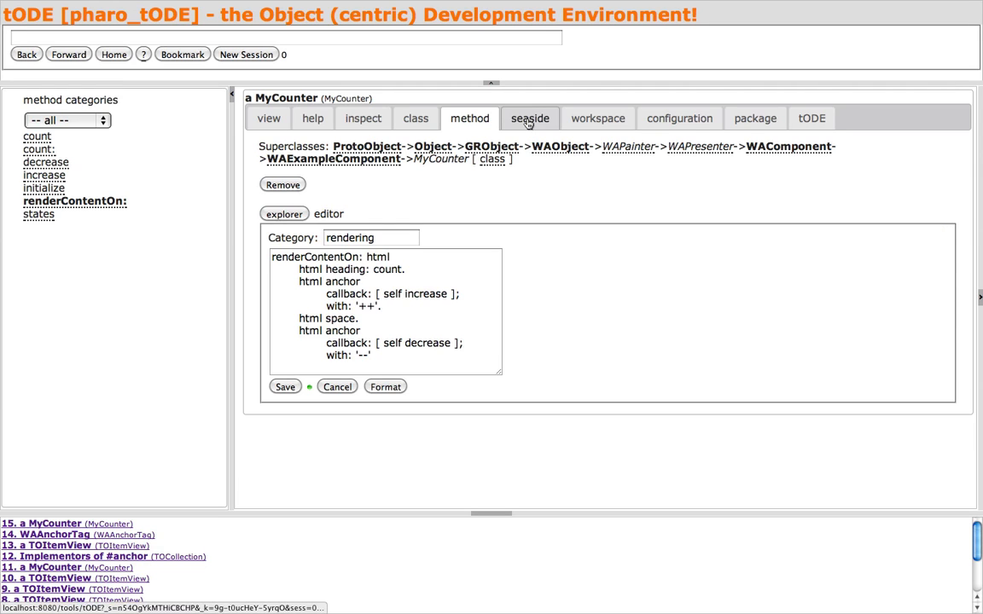
click(529, 118)
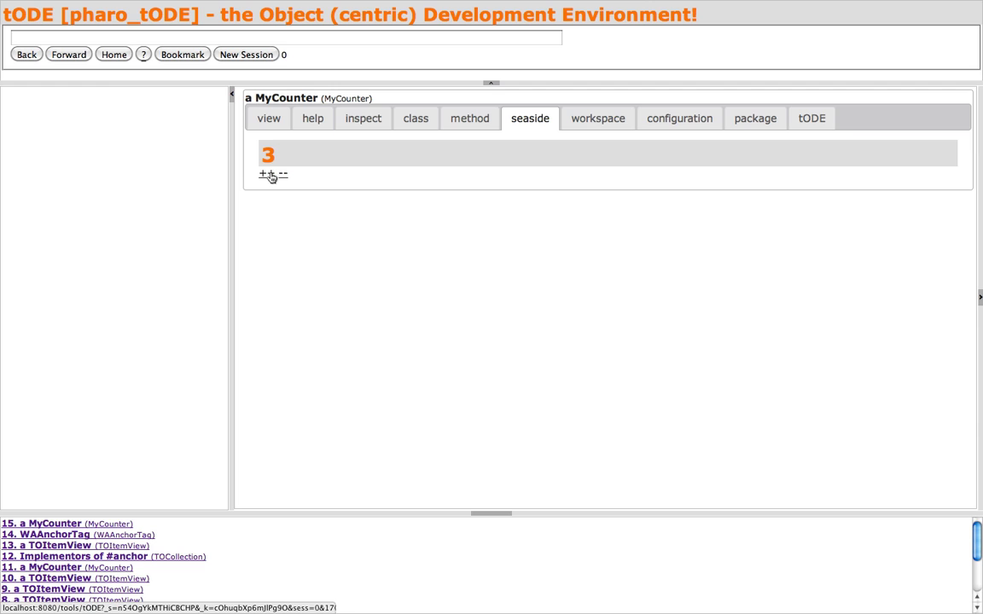
click(263, 174)
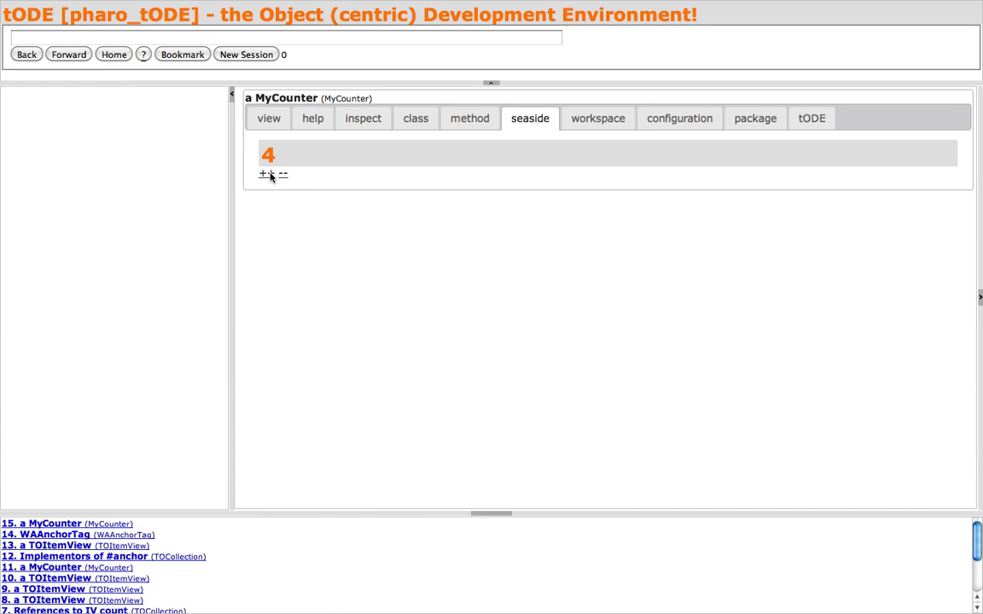
click(266, 174)
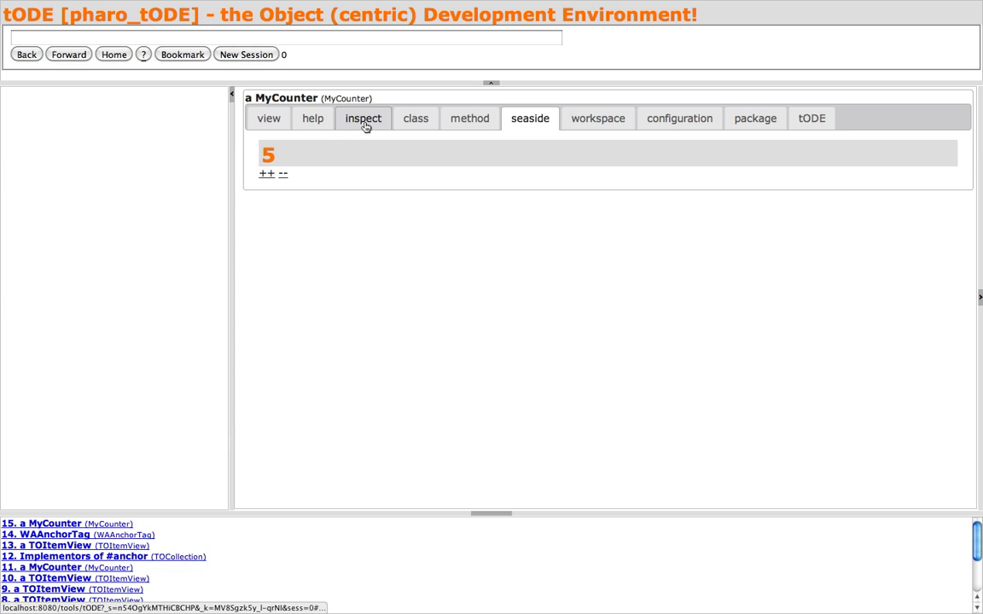
click(362, 118)
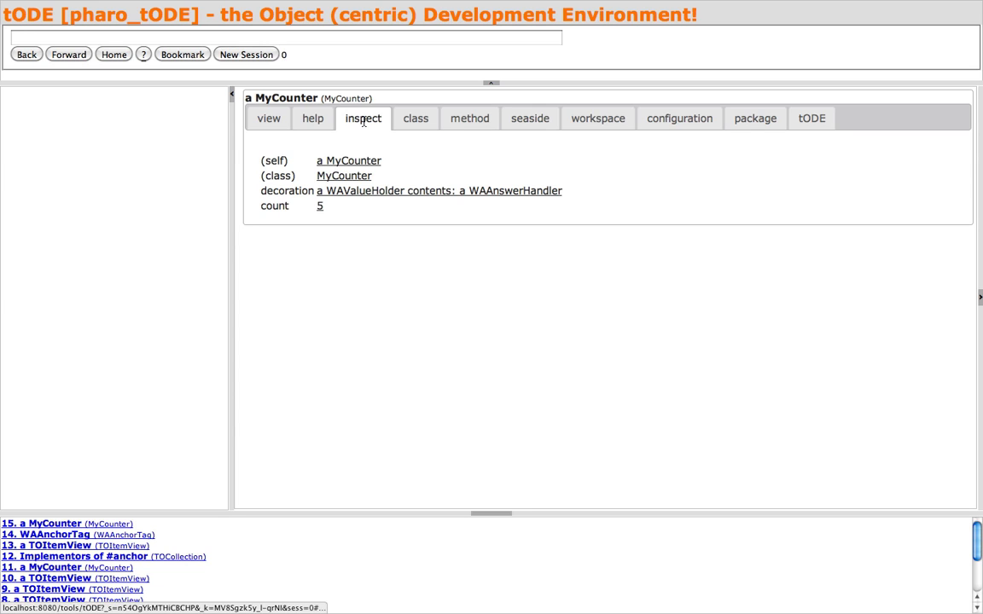
mouse_move(444, 212)
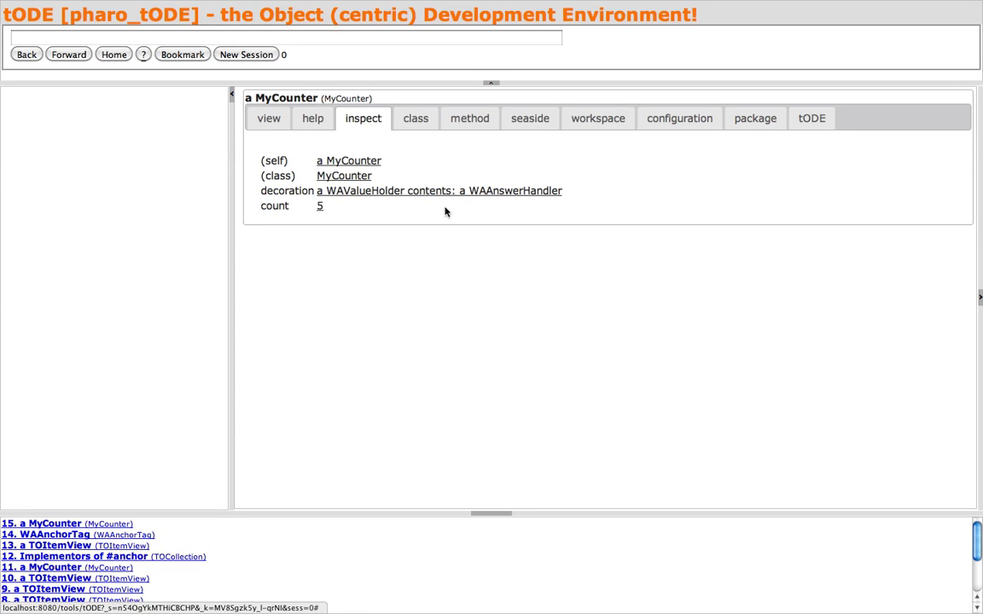
click(529, 117)
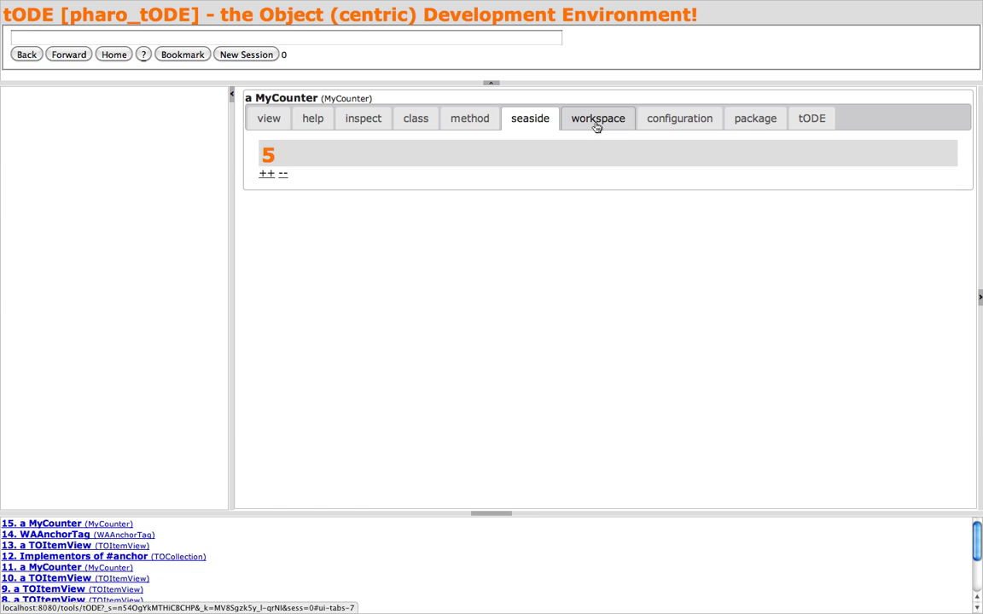
- Evaluate count := count + 100 in the instance workspace and inspect the result 105
click(597, 118)
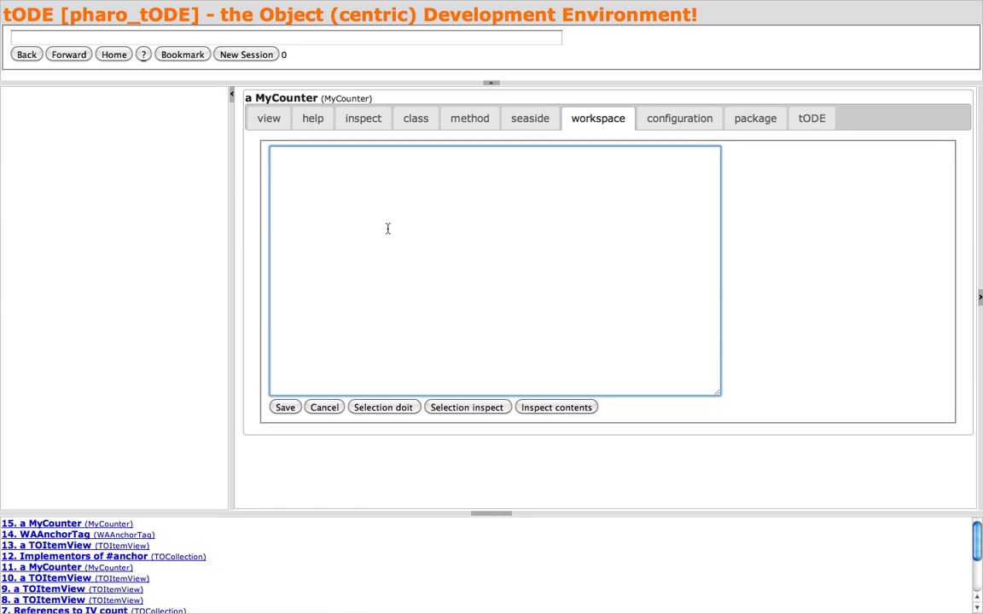
text(count)
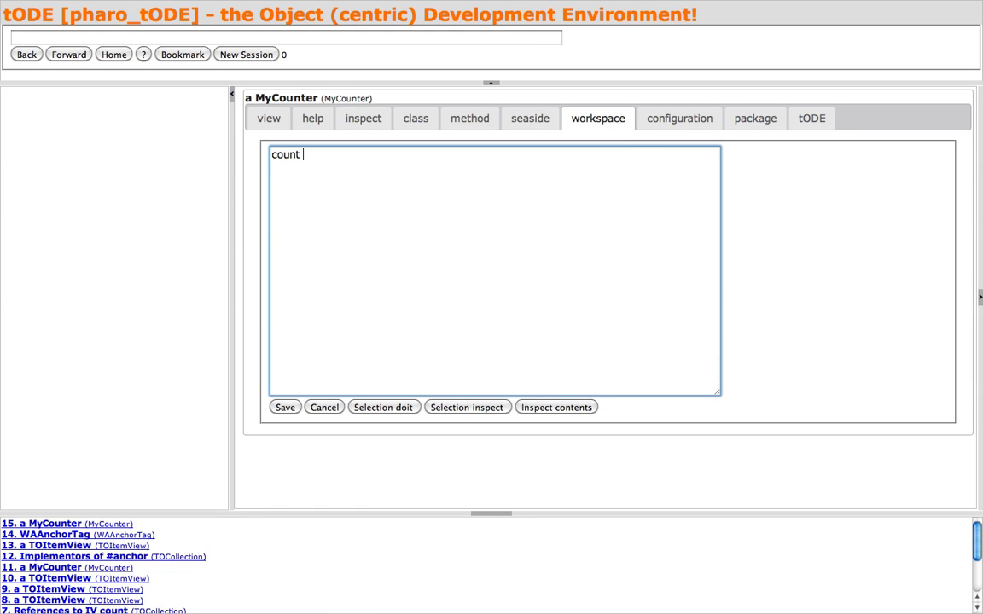
text(:= count)
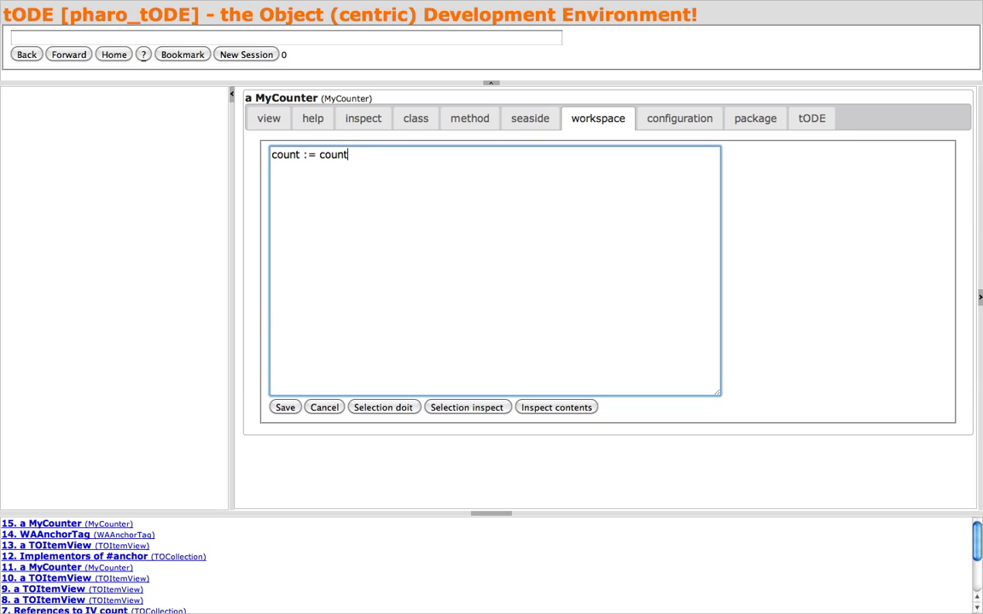
text(+ 1)
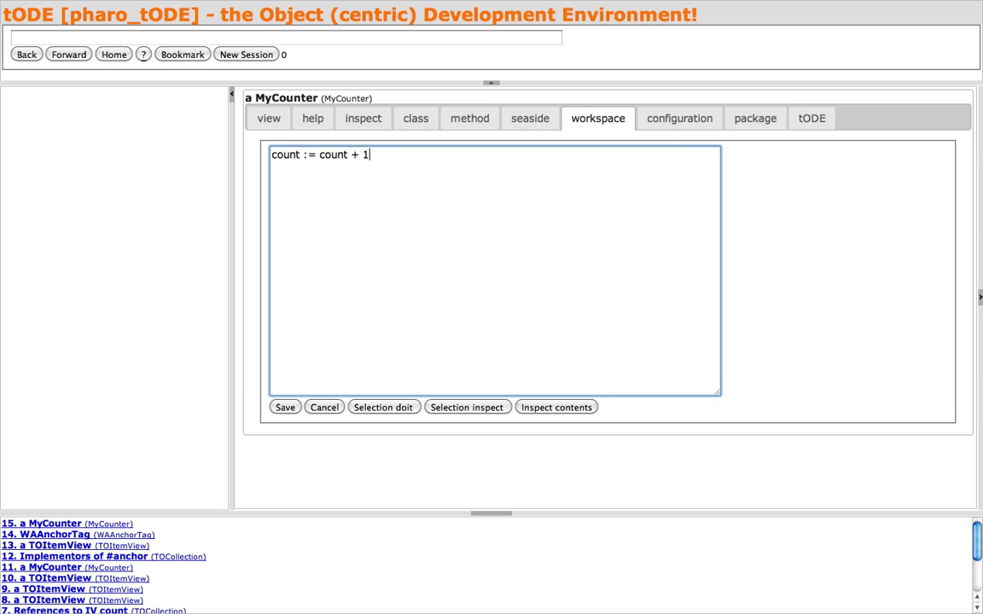
text(00)
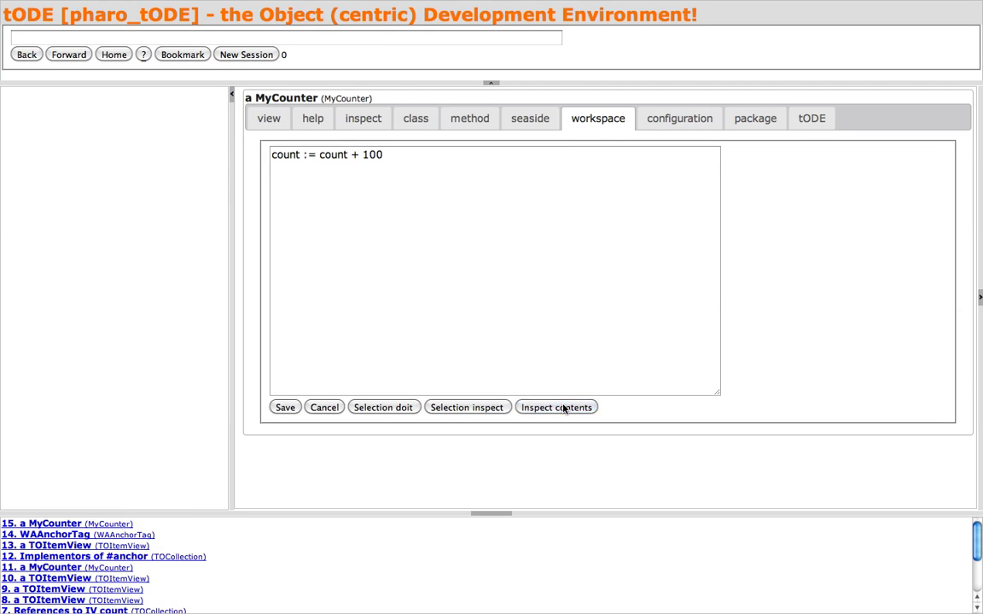
click(556, 407)
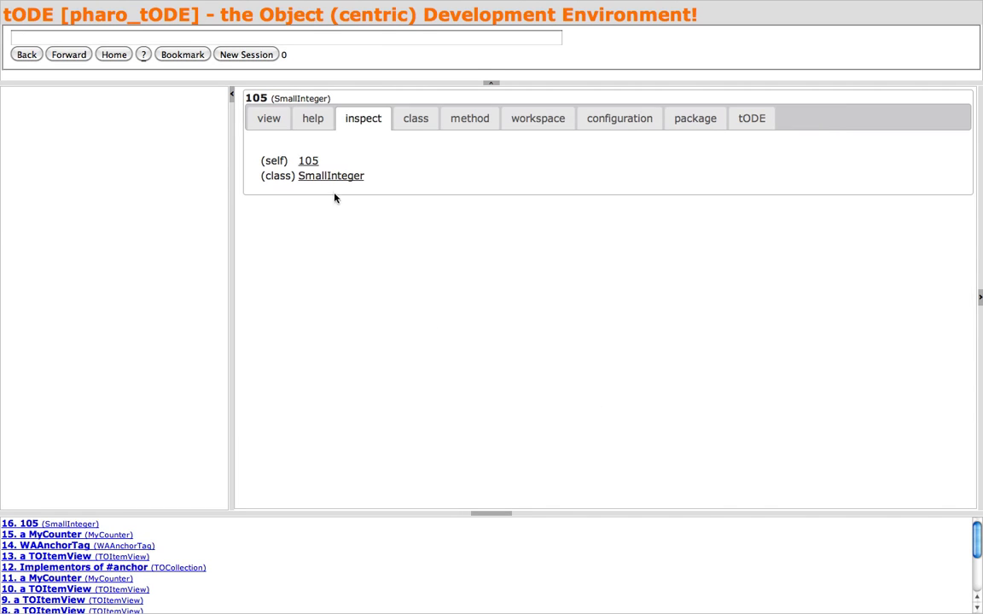
- Show the SmallInteger class definition and its method list for the result
click(416, 118)
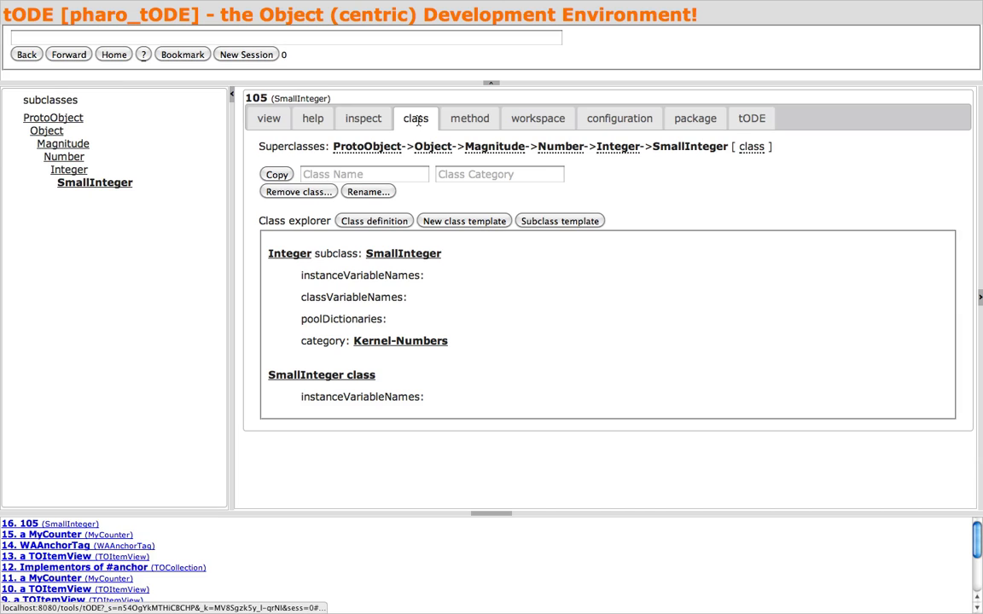
click(470, 118)
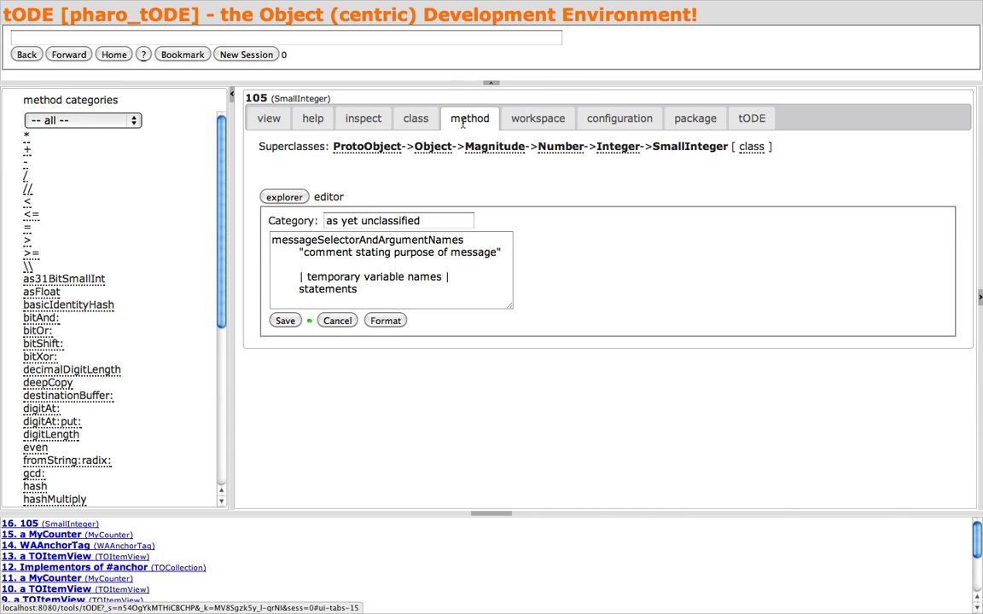